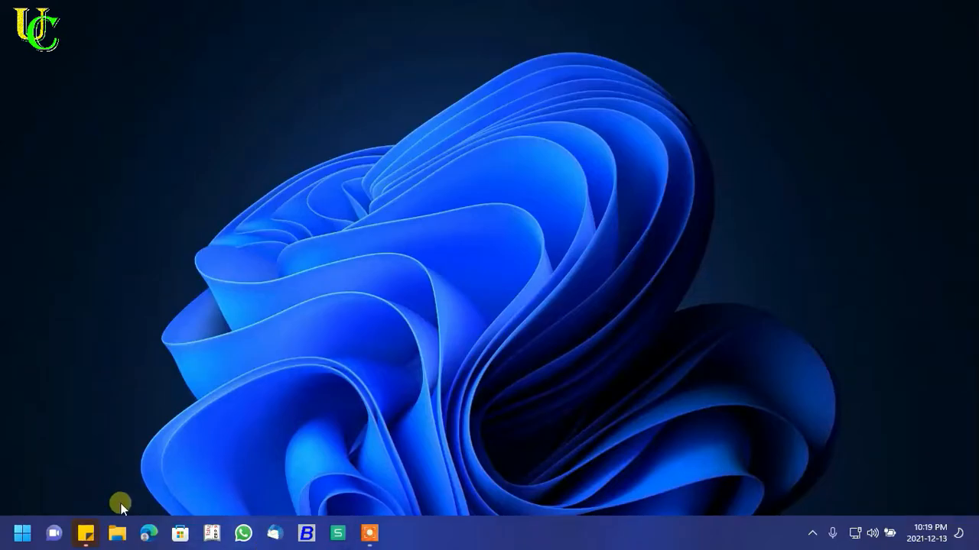
Launch Thunderbird by searching 'thun' and open the Create New Calendar dialog
{"action": "left_click", "coordinate": [22, 533]}
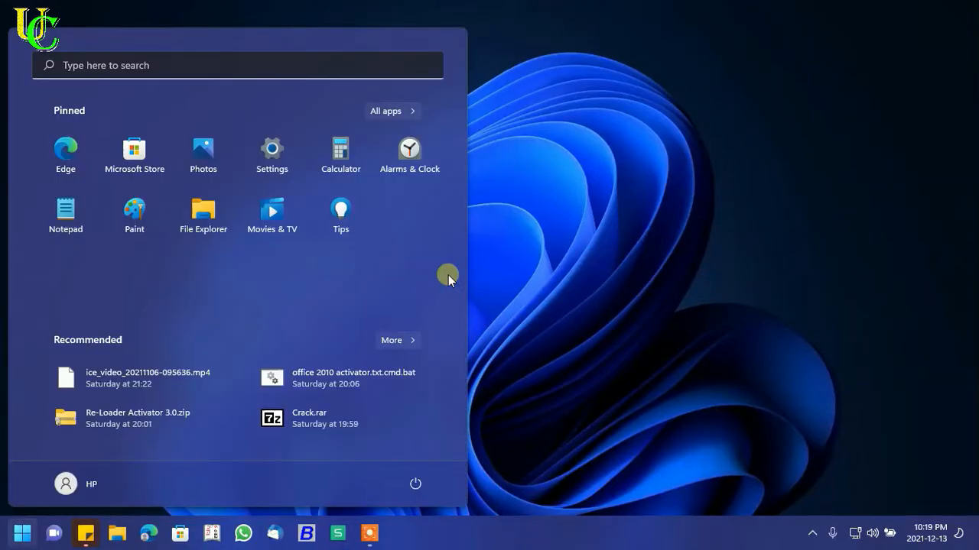
{"action": "type", "text": "thun"}
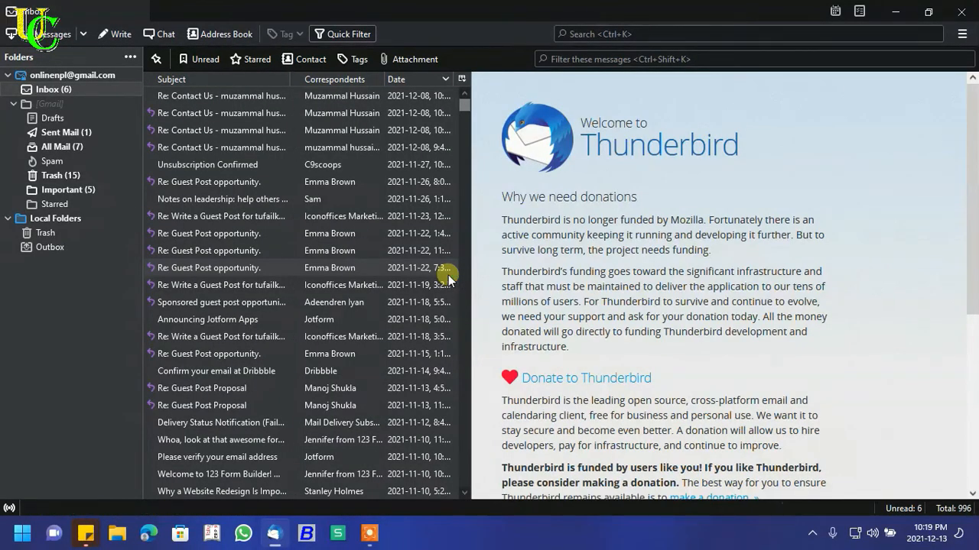
{"action": "left_click", "coordinate": [962, 34]}
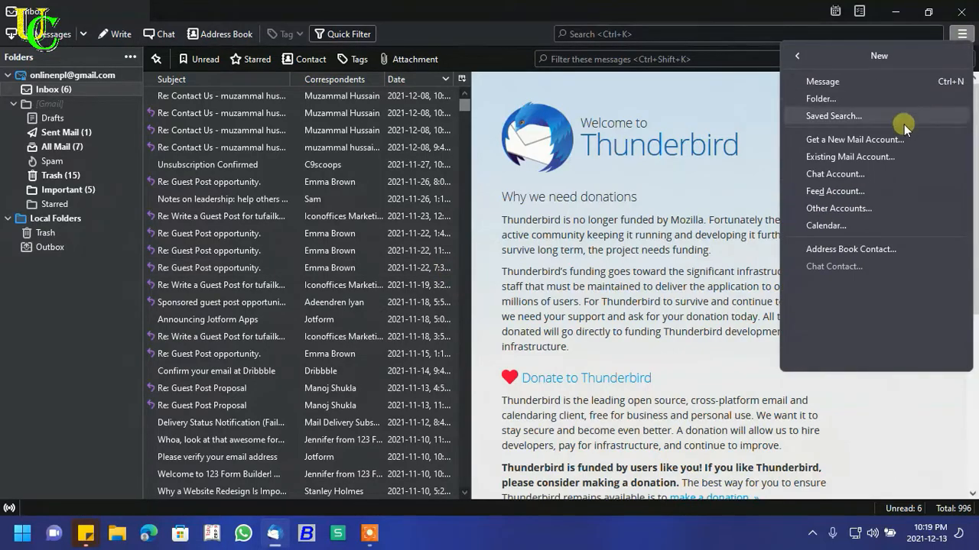
{"action": "left_click", "coordinate": [825, 224]}
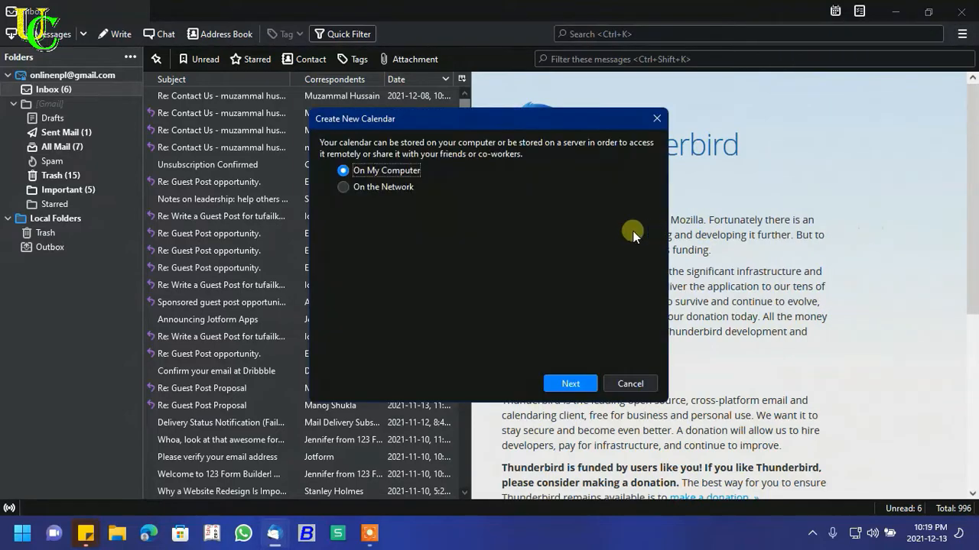
Choose network calendar storage and enter the Gmail account username
{"action": "left_click", "coordinate": [344, 187]}
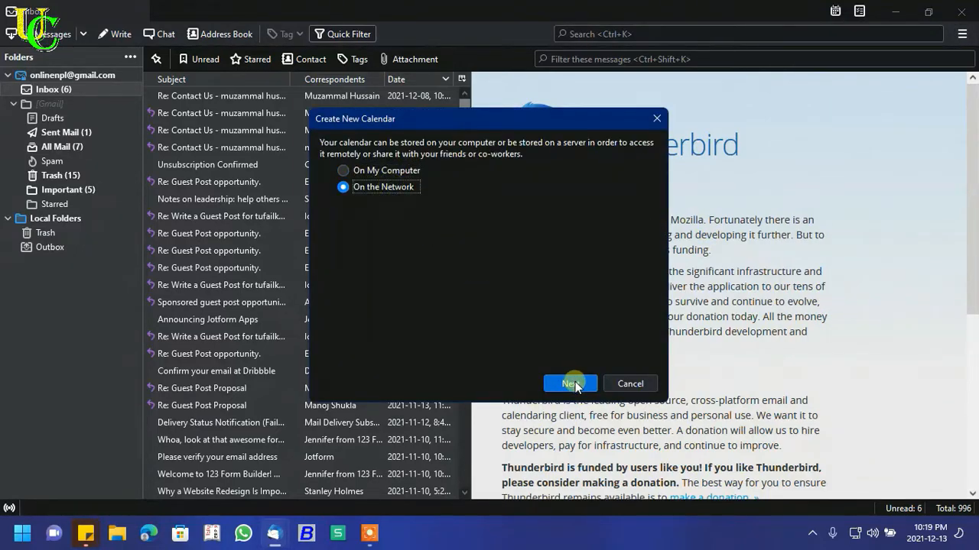
{"action": "left_click", "coordinate": [569, 383]}
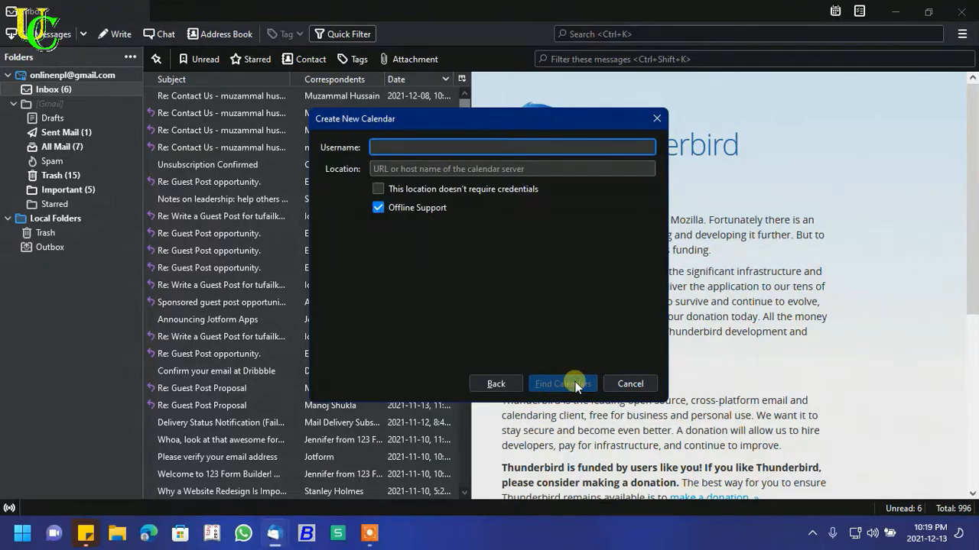
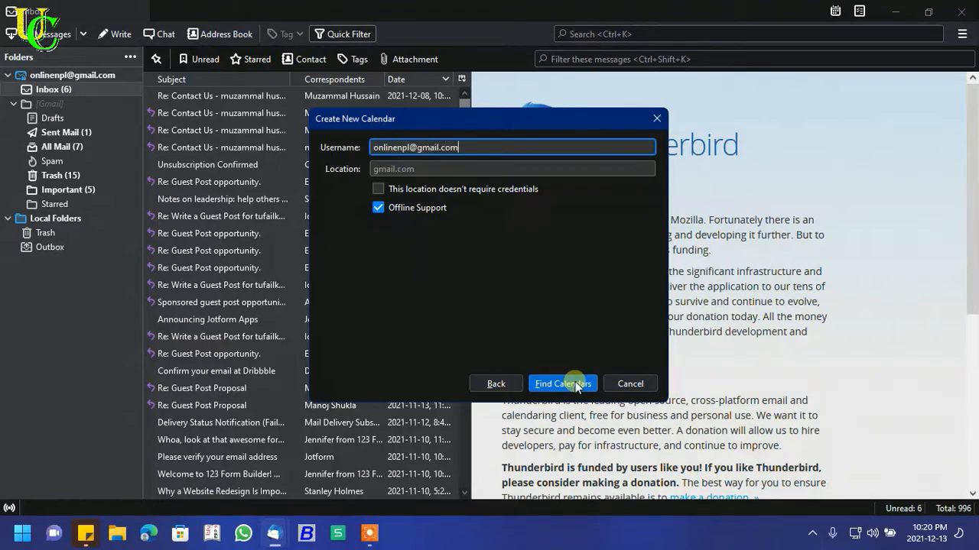
Find the account's calendars and subscribe to all three, including Birthdays and Holidays in Nepal
{"action": "left_click", "coordinate": [562, 383]}
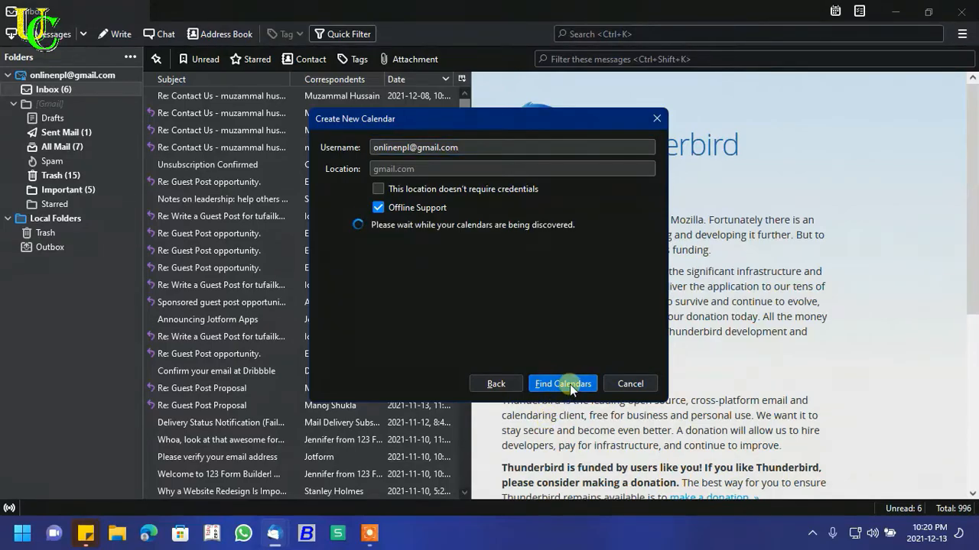
{"action": "left_click", "coordinate": [562, 383]}
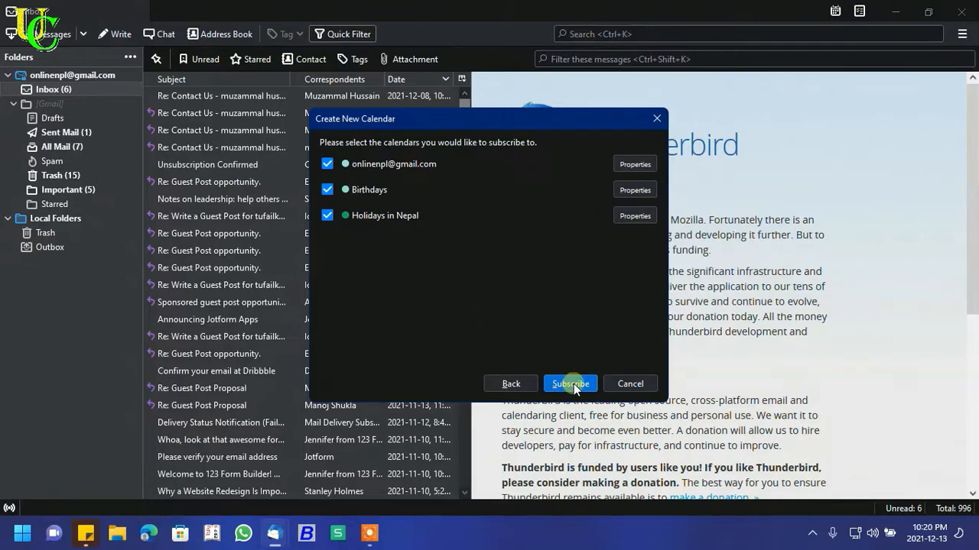
{"action": "left_click", "coordinate": [569, 383]}
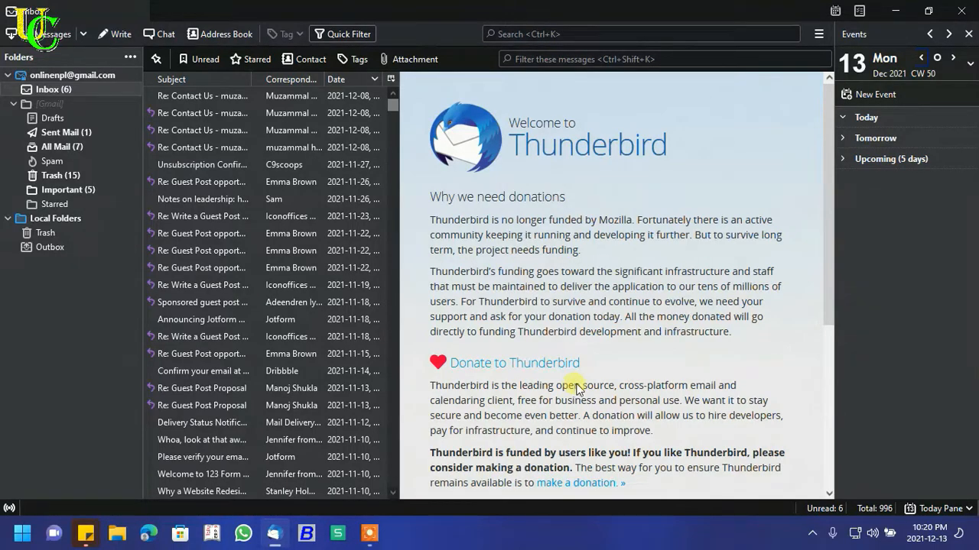
{"action": "mouse_move", "coordinate": [847, 118]}
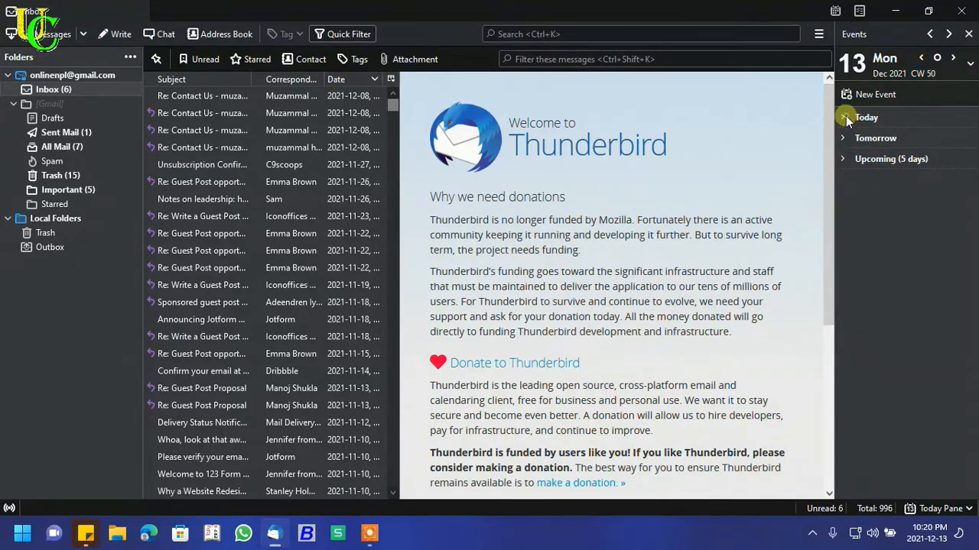
Expand today's agenda and start a new event titled 'go for shopping.'
{"action": "left_click", "coordinate": [842, 159]}
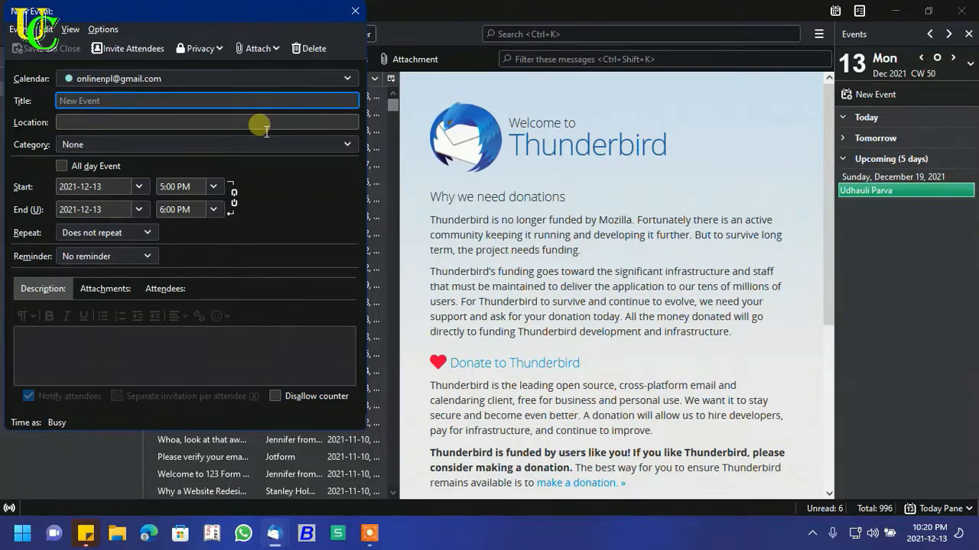
{"action": "type", "text": "go for s"}
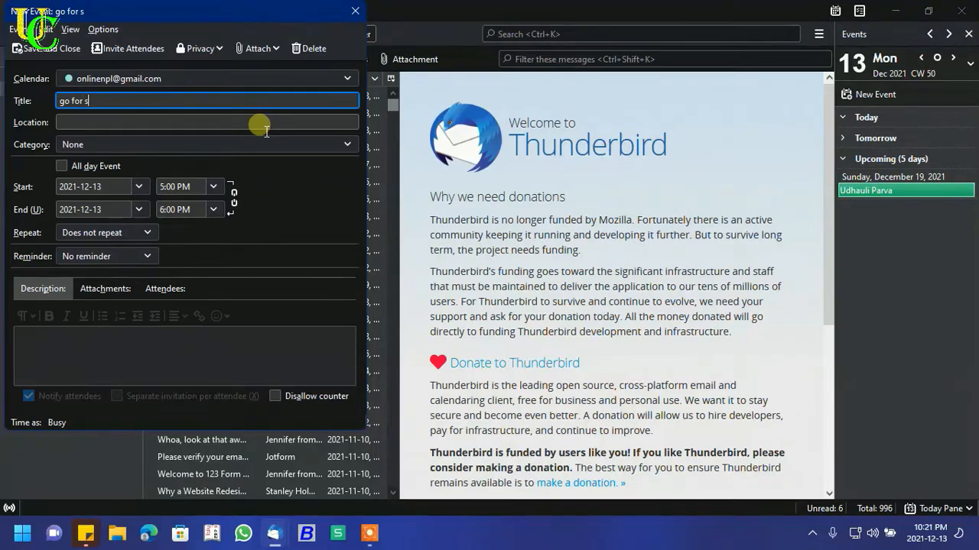
{"action": "type", "text": "hopping."}
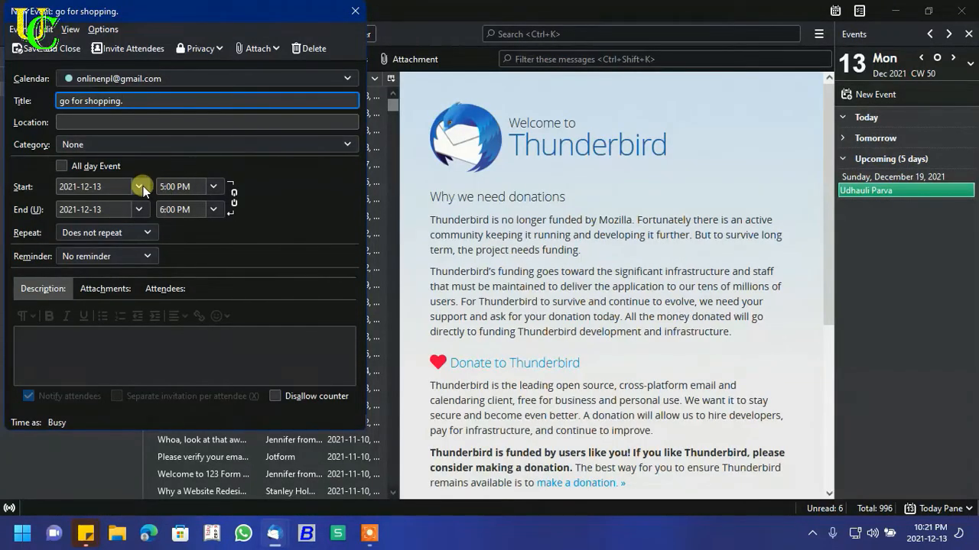
Set the event to December 16, 2021, from 10:00 AM to 12:00 PM
{"action": "left_click", "coordinate": [139, 186]}
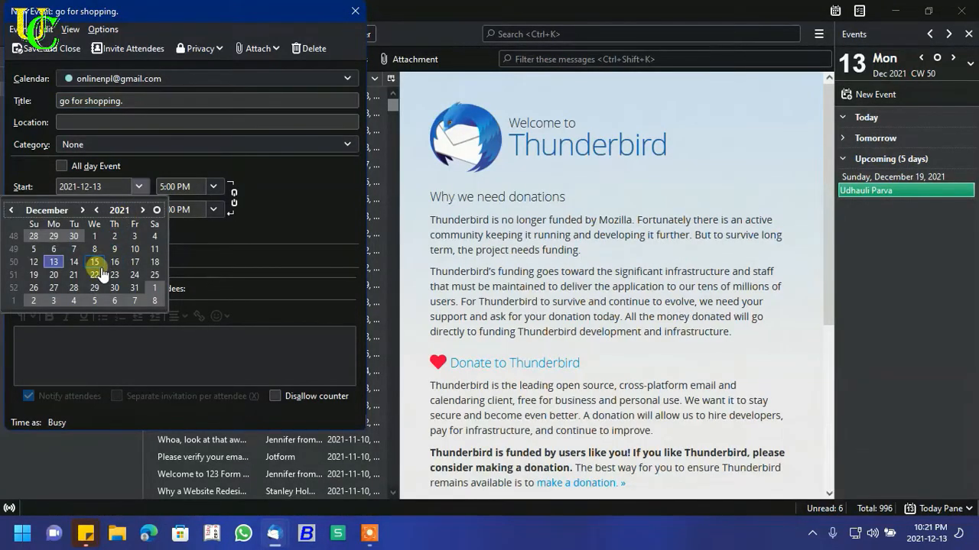
{"action": "mouse_move", "coordinate": [115, 262]}
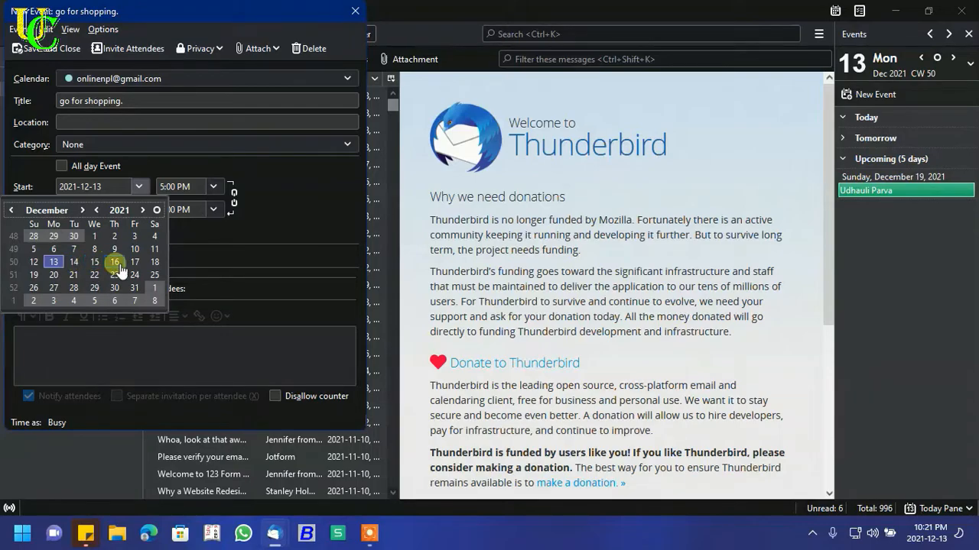
{"action": "left_click", "coordinate": [115, 261]}
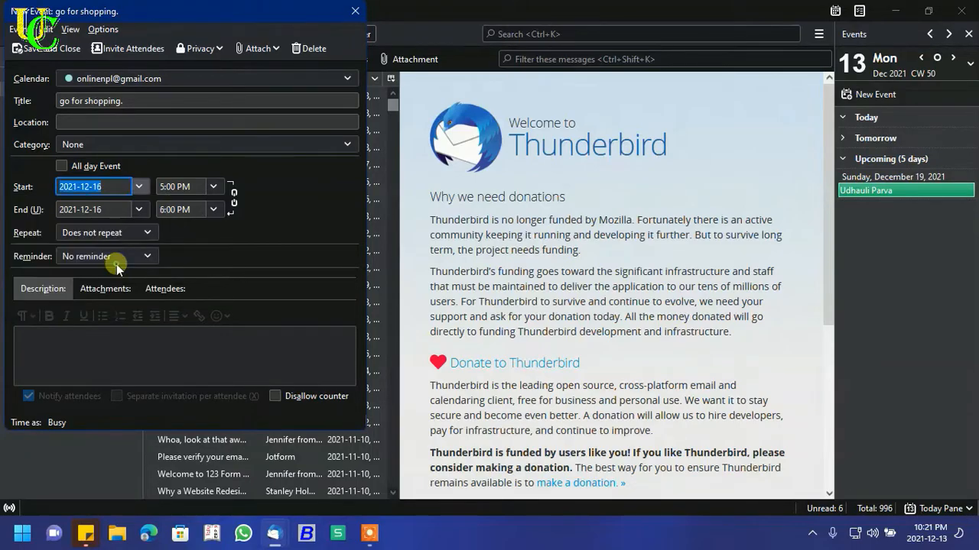
{"action": "left_click", "coordinate": [214, 186]}
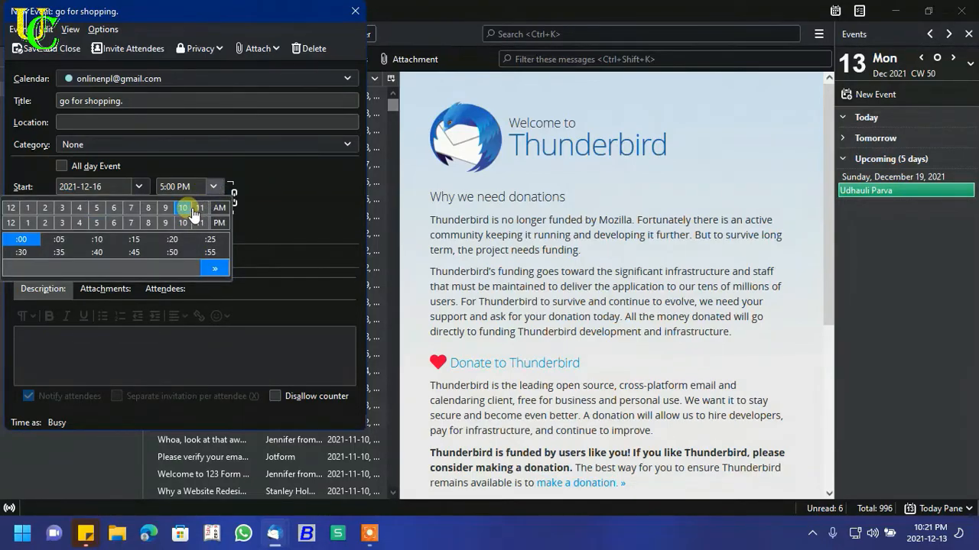
{"action": "left_click", "coordinate": [183, 207]}
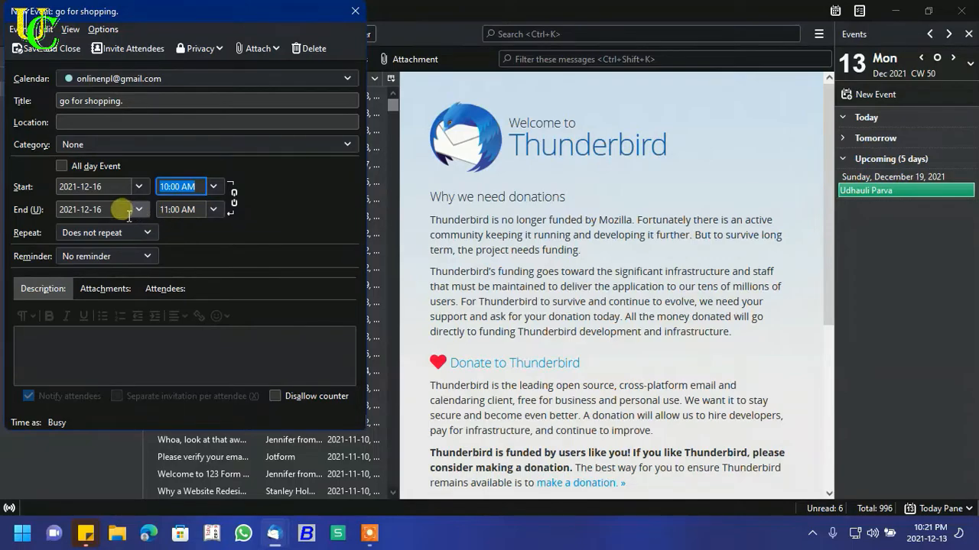
{"action": "left_click", "coordinate": [177, 209]}
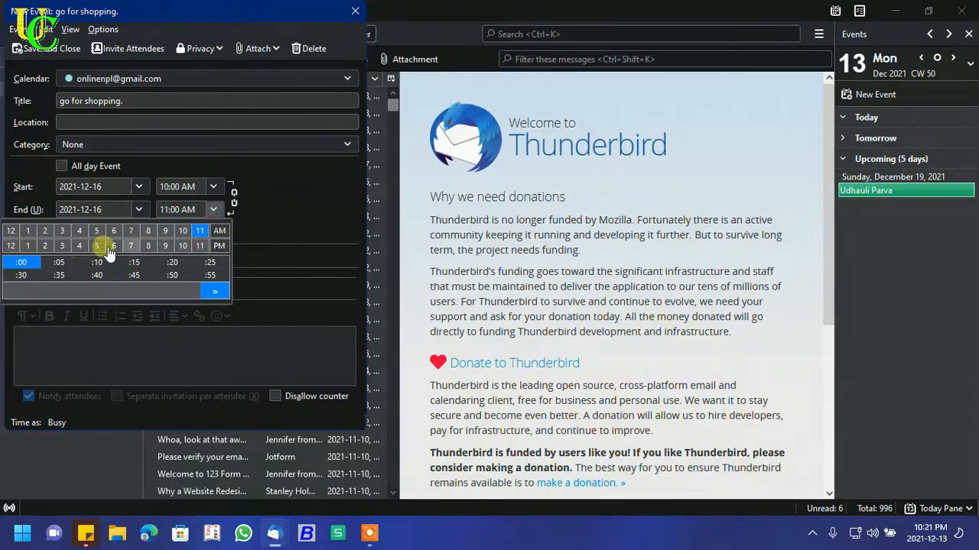
{"action": "left_click", "coordinate": [97, 245]}
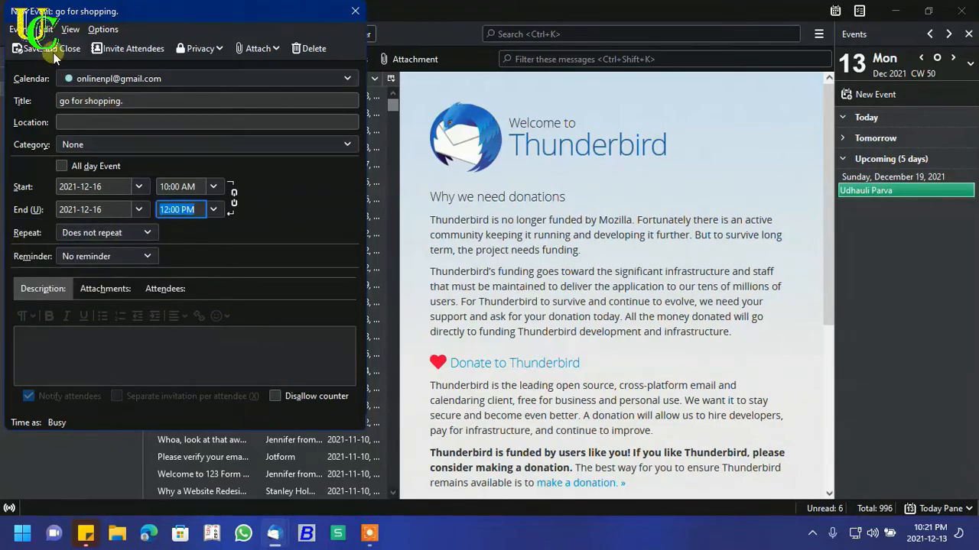
Save and close the 'go for shopping.' event draft
{"action": "left_click", "coordinate": [45, 48]}
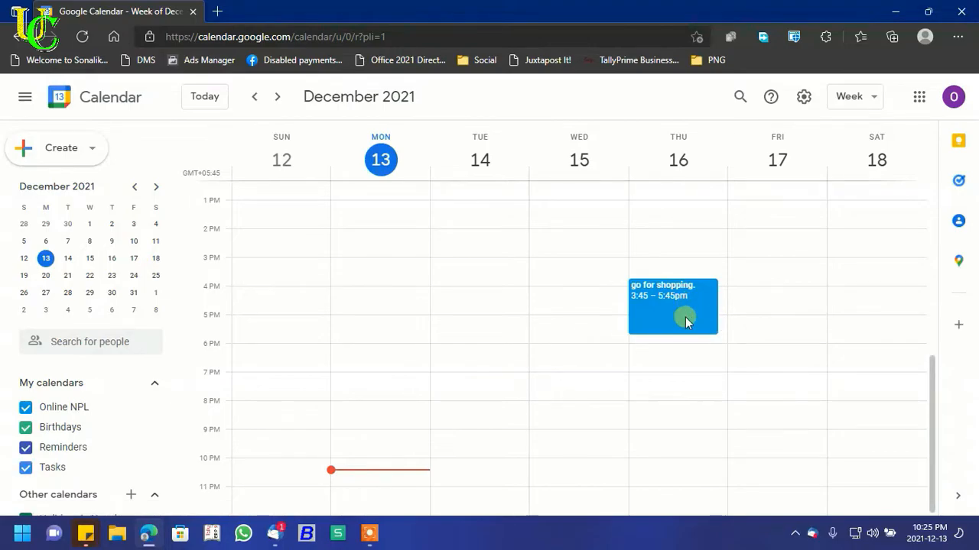
Open the Thursday 16 event popup showing 3:45–5:45pm and a 30-minute reminder
{"action": "left_click", "coordinate": [672, 306]}
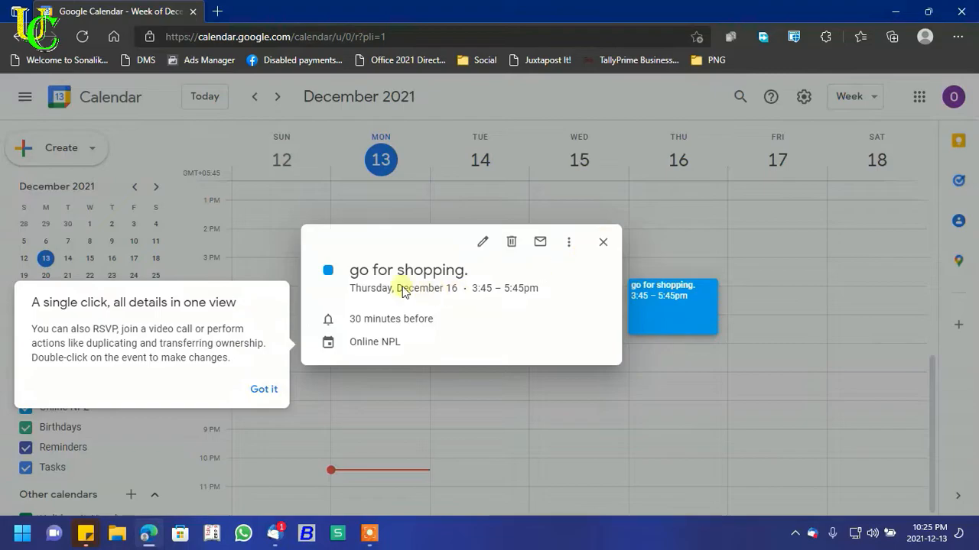
{"action": "mouse_move", "coordinate": [486, 296]}
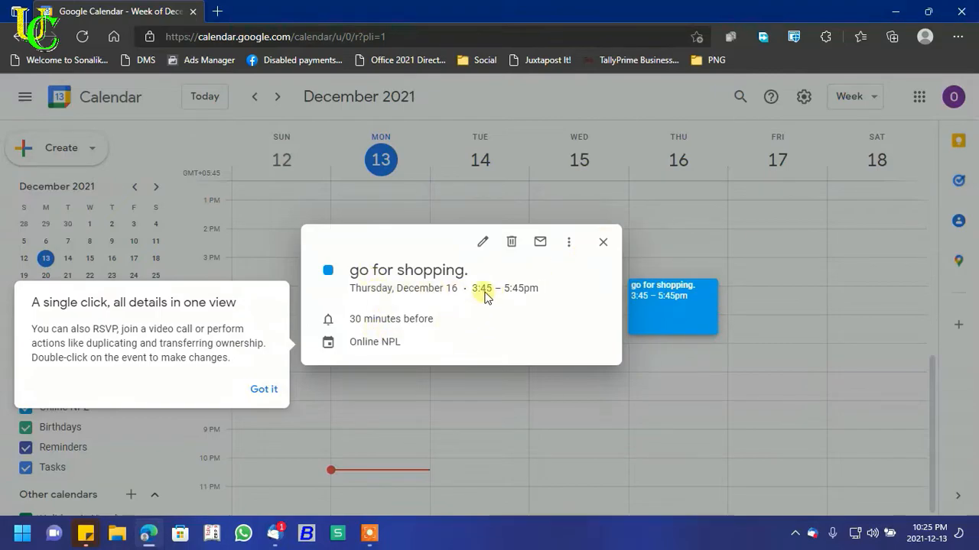